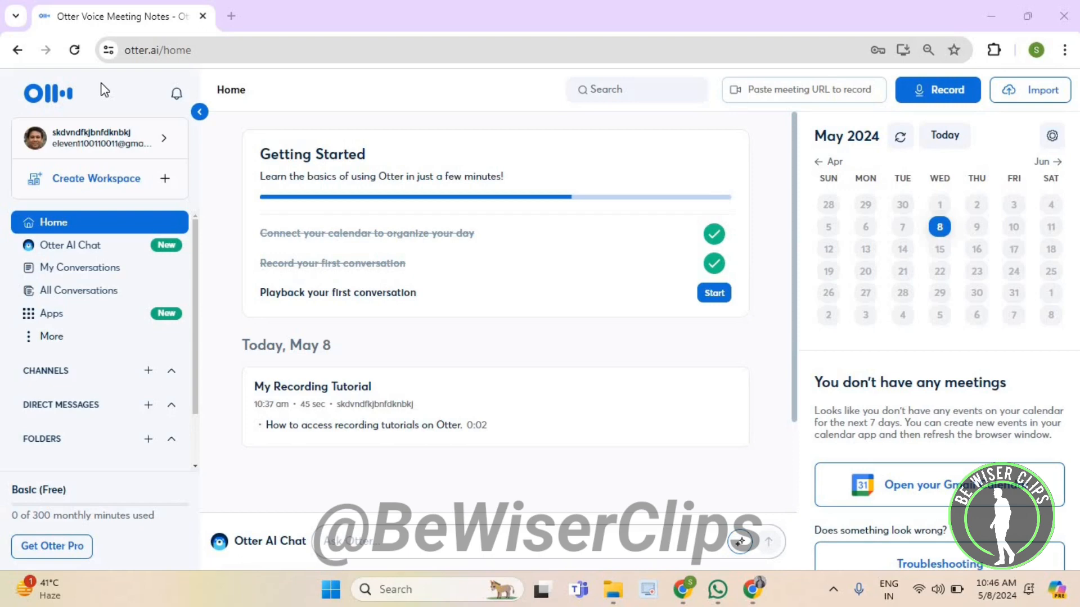
{"action": "mouse_move", "coordinate": [129, 44]}
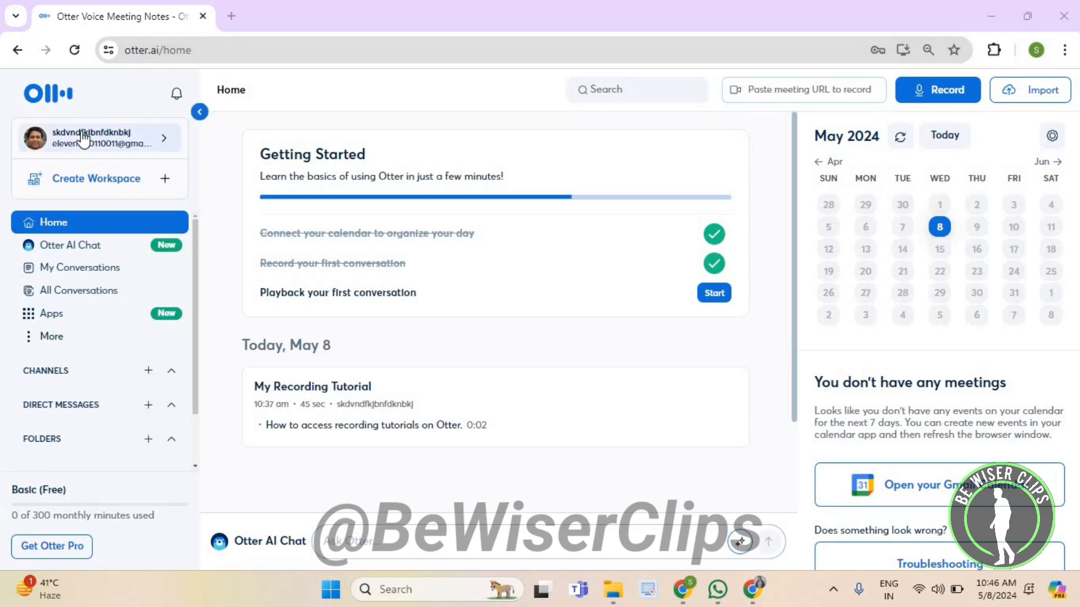
Step: Open the account menu from the profile name in the left sidebar
{"action": "left_click", "coordinate": [100, 138]}
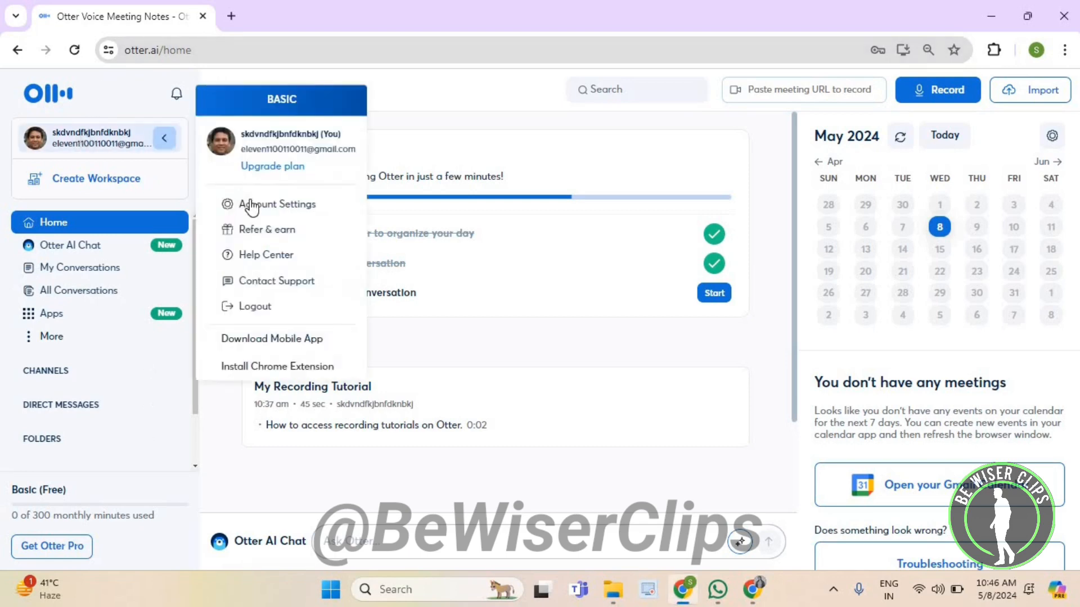
Step: Go to Account Settings and show the Meetings tab with sharing defaults
{"action": "left_click", "coordinate": [277, 205]}
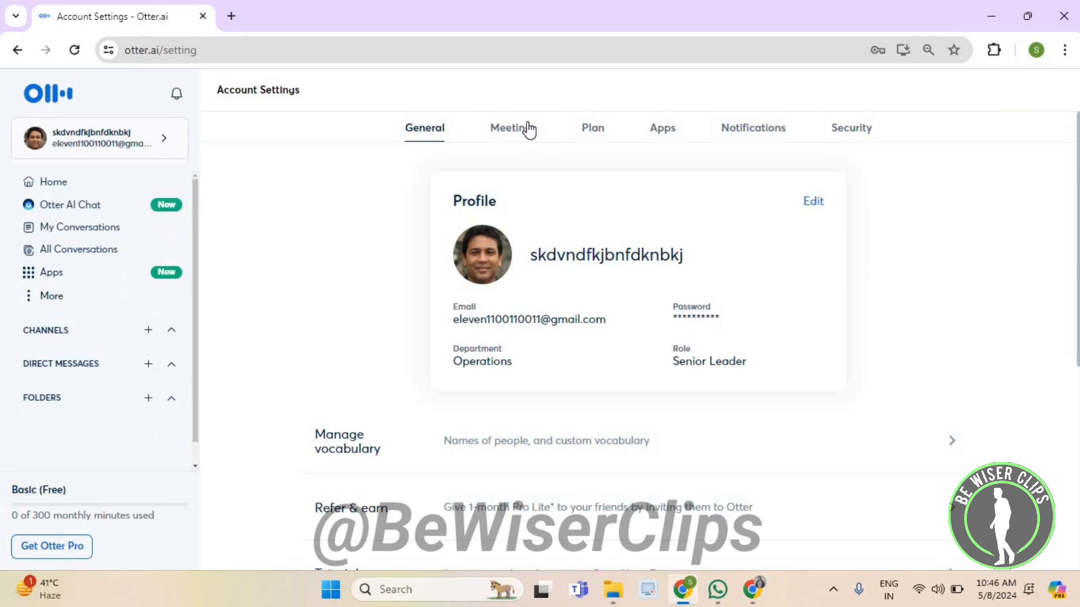
{"action": "left_click", "coordinate": [513, 128]}
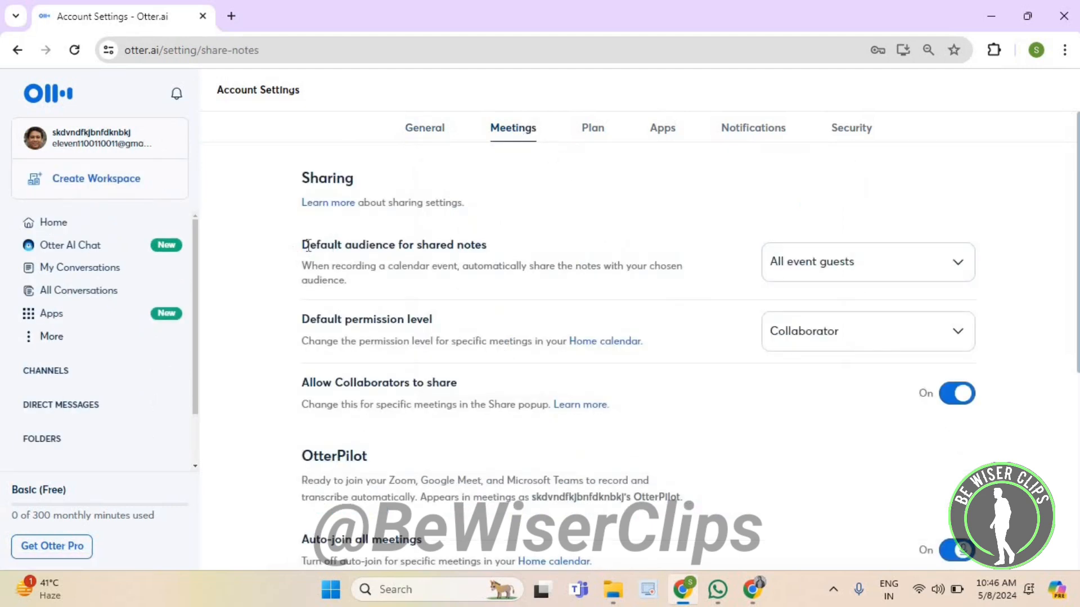
{"action": "mouse_move", "coordinate": [820, 274]}
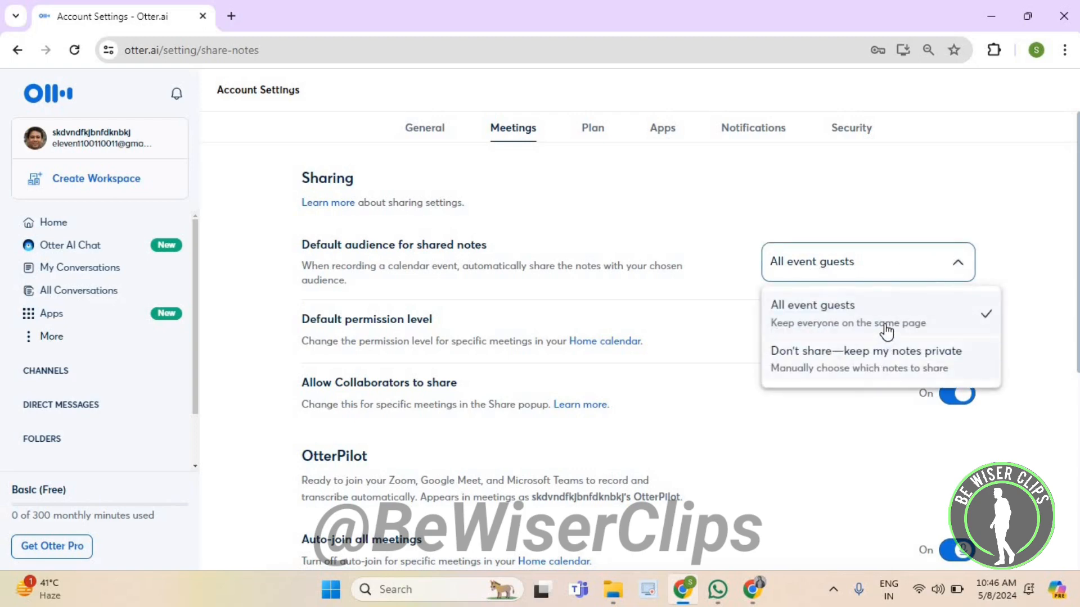
Step: Change Default audience for shared notes from All event guests to Don't share
{"action": "left_click", "coordinate": [866, 351]}
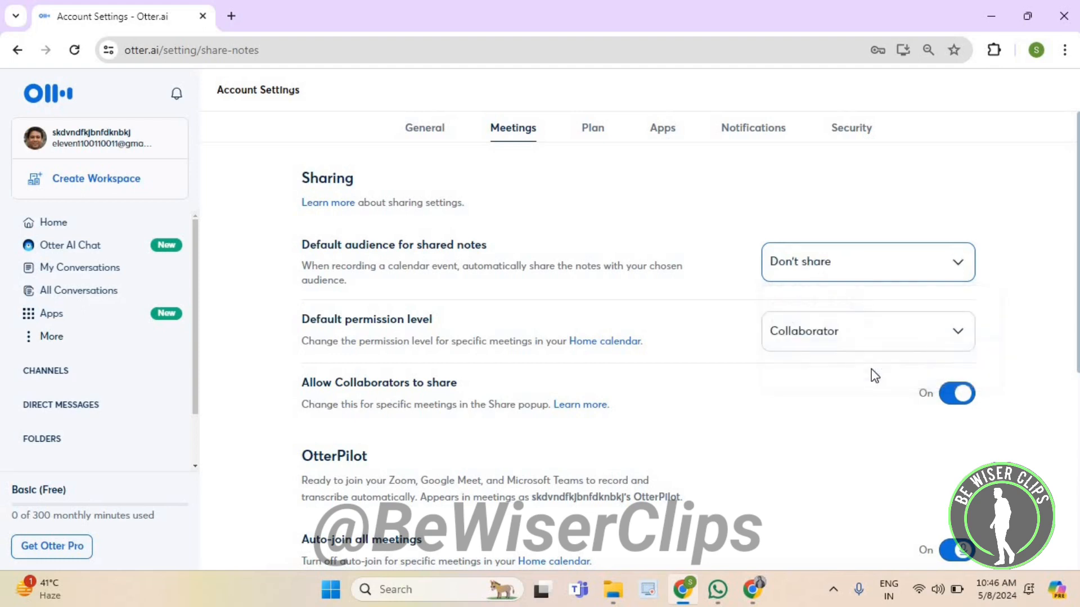
{"action": "scroll", "scroll_direction": "down", "scroll_amount": 3}
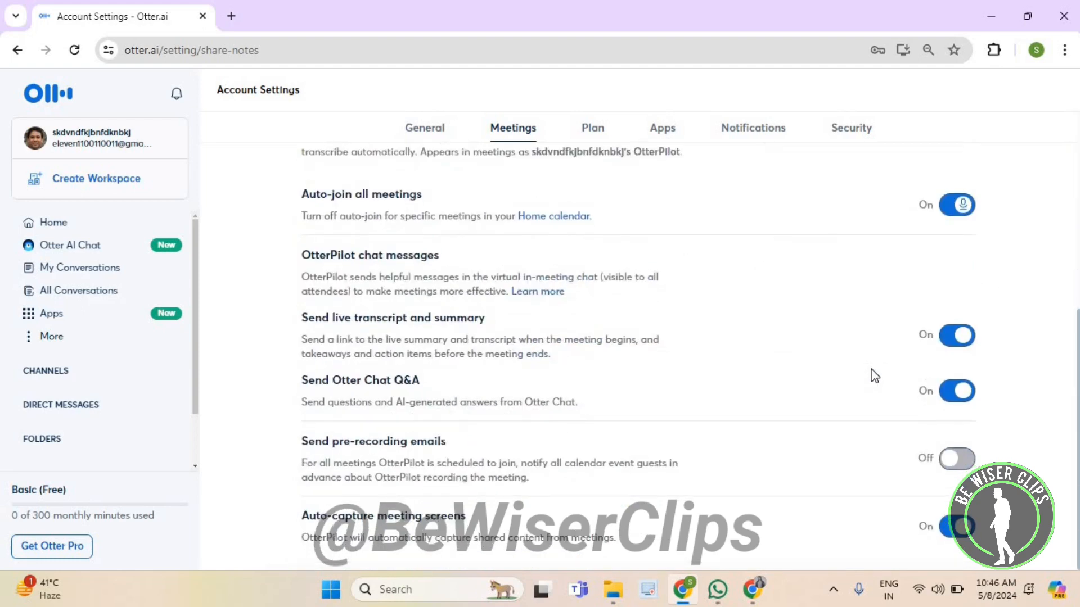
{"action": "scroll", "scroll_direction": "up", "scroll_amount": 3}
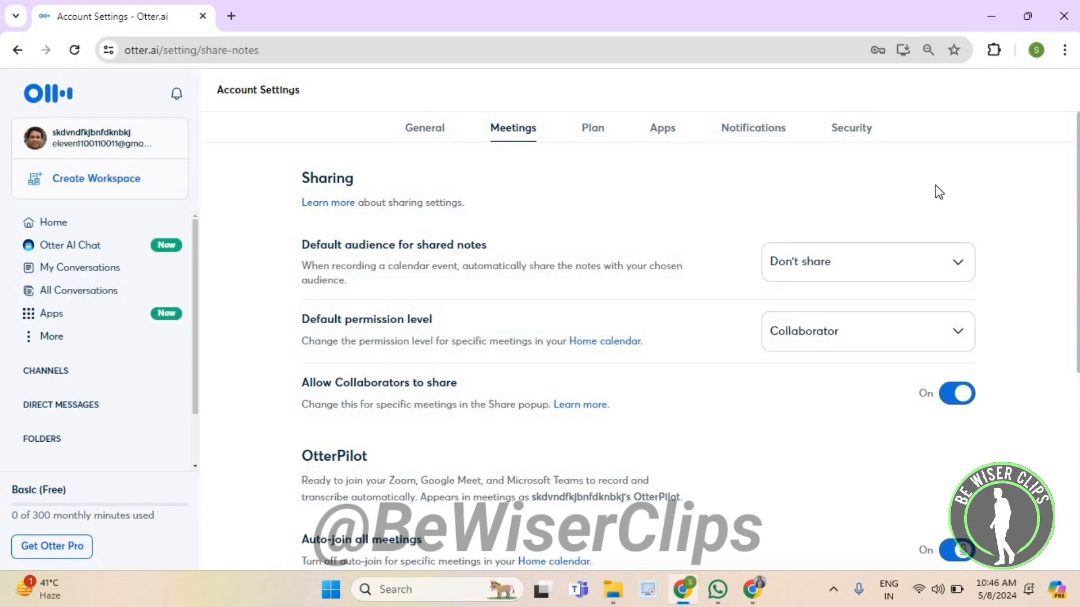